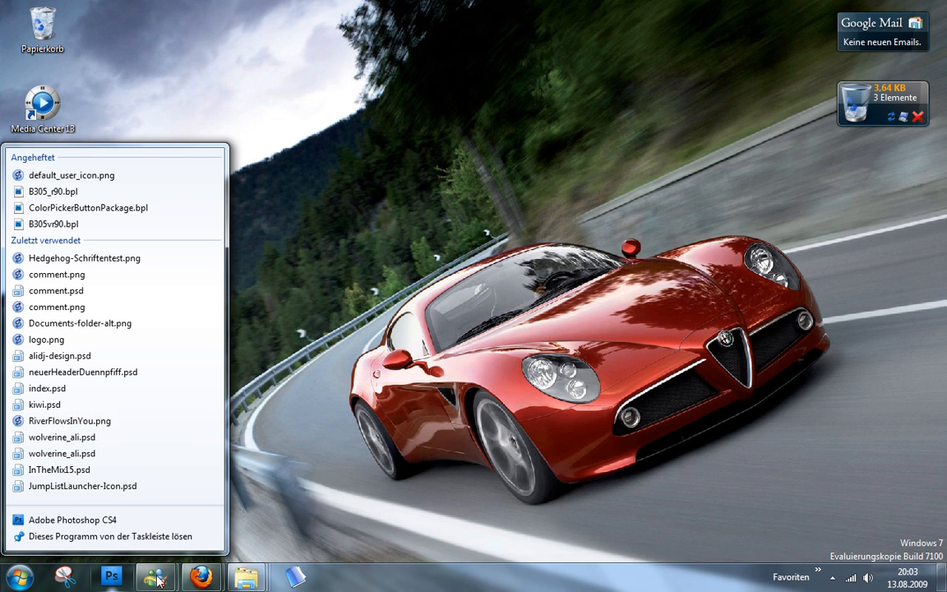
Bring the Bin folder Explorer window to the front
click(154, 575)
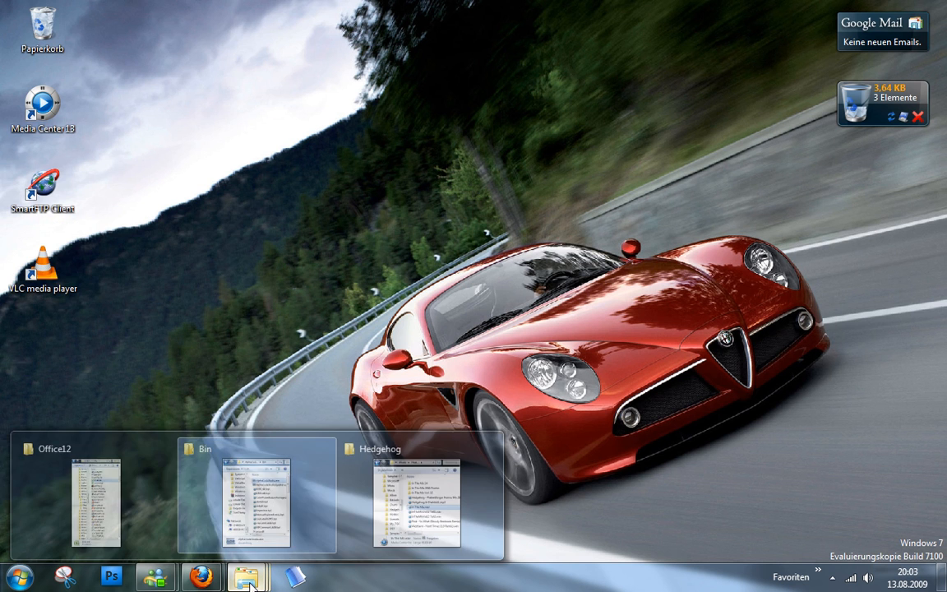
click(257, 493)
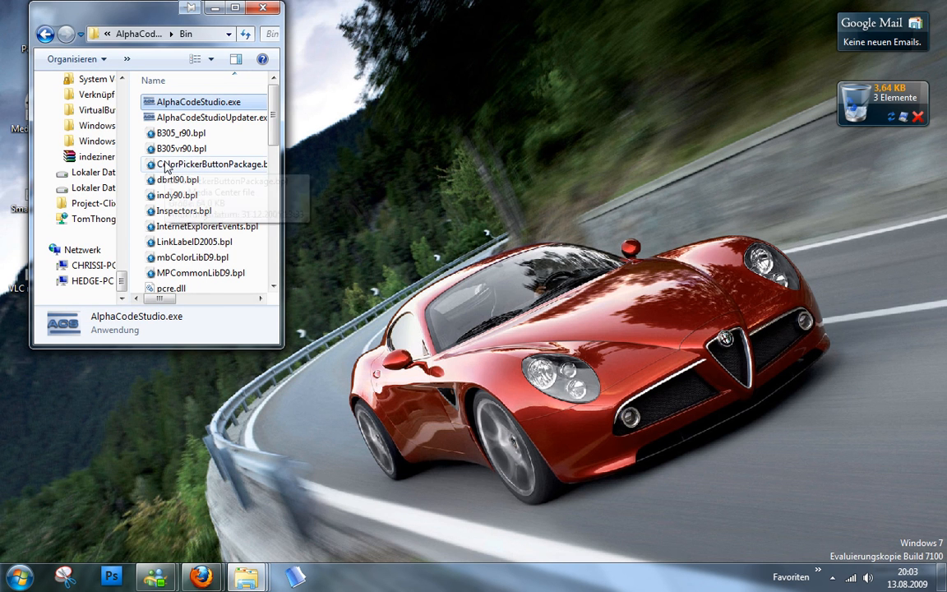
click(211, 164)
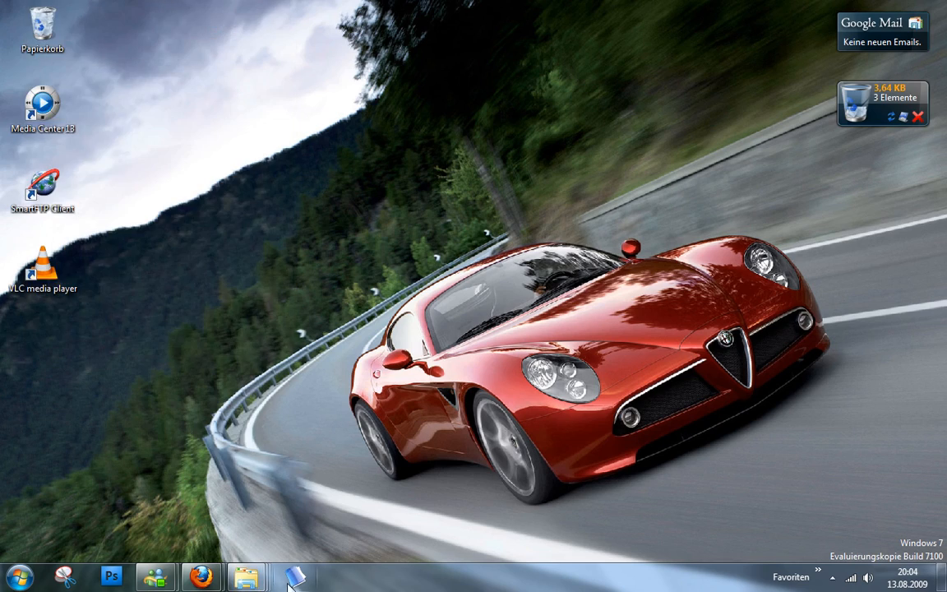
Start Jumplist-Launcher from the taskbar and preview its Webserver and My Tools jumplist
click(292, 575)
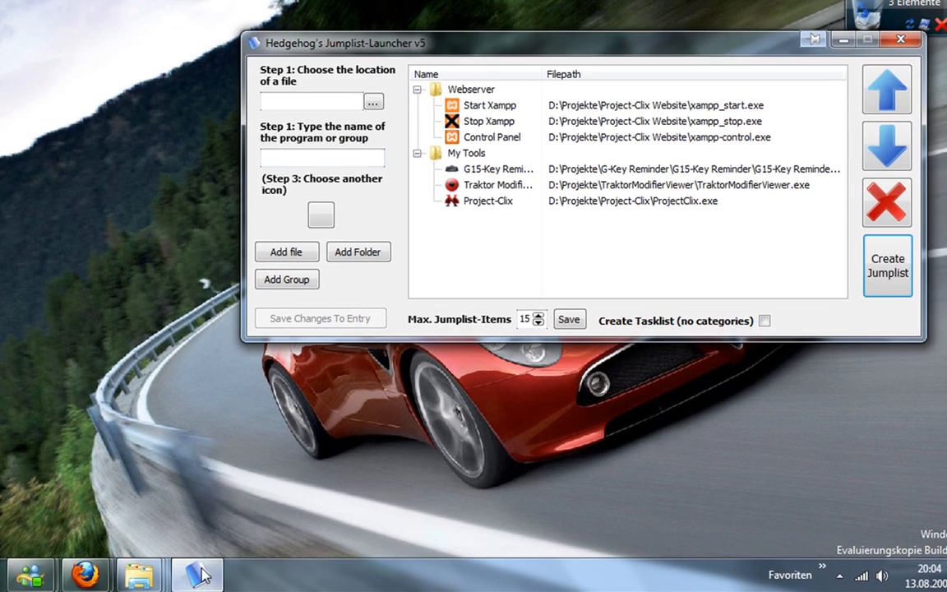
right_click(196, 574)
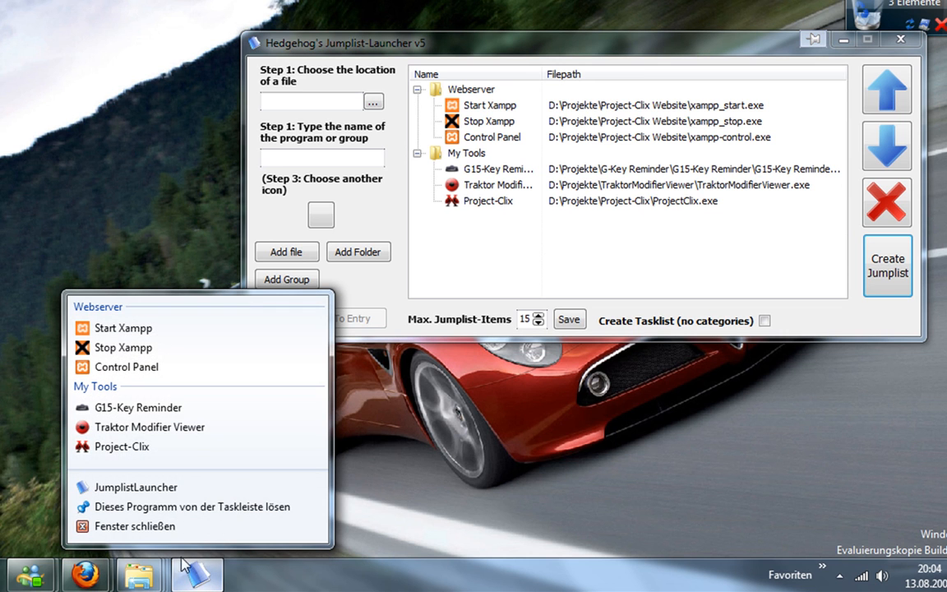
mouse_move(128, 315)
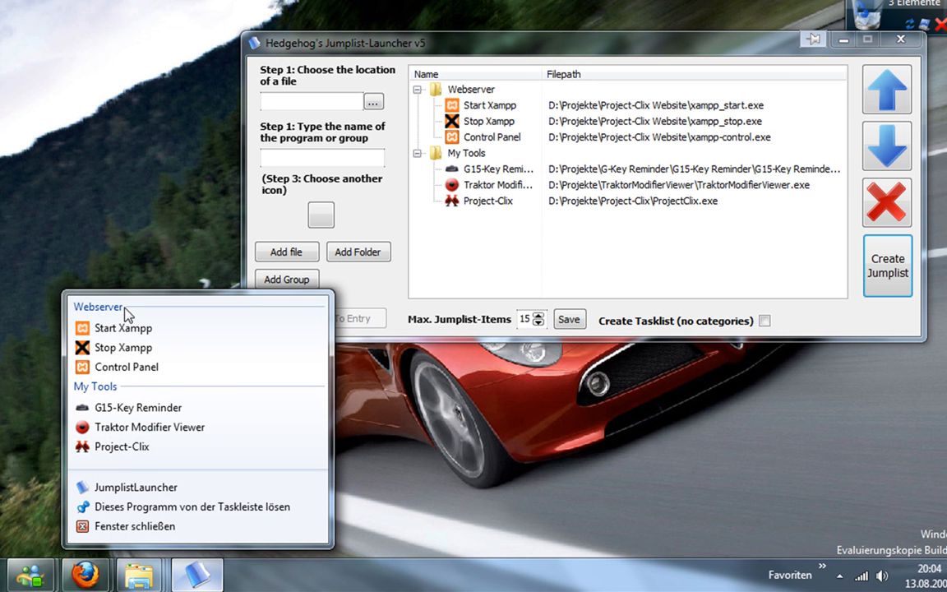
mouse_move(297, 296)
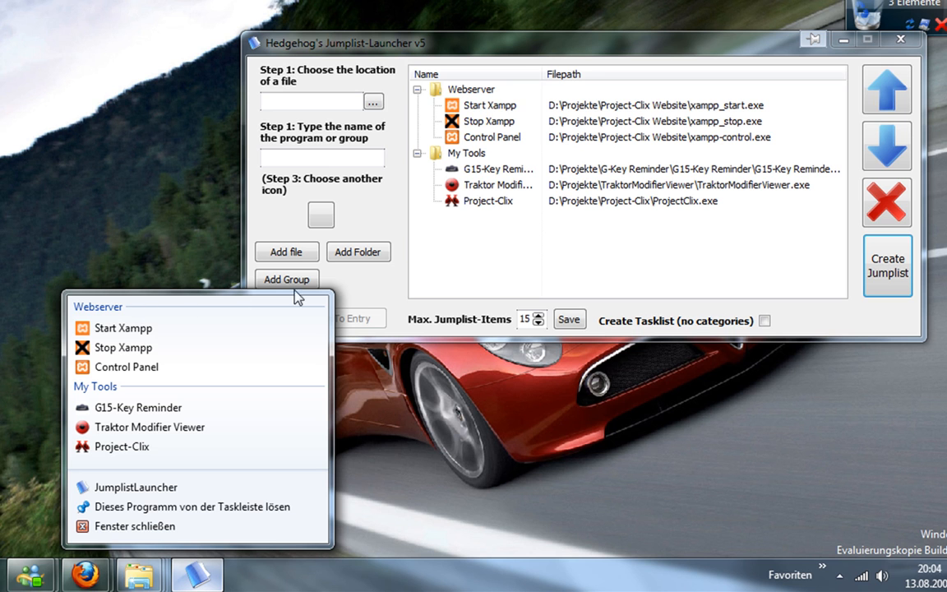
mouse_move(396, 299)
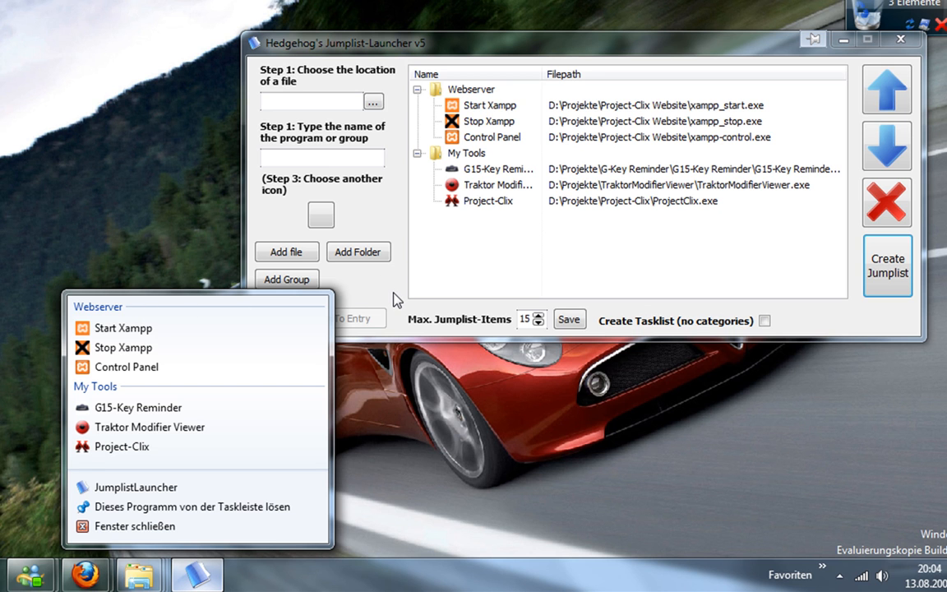
click(387, 294)
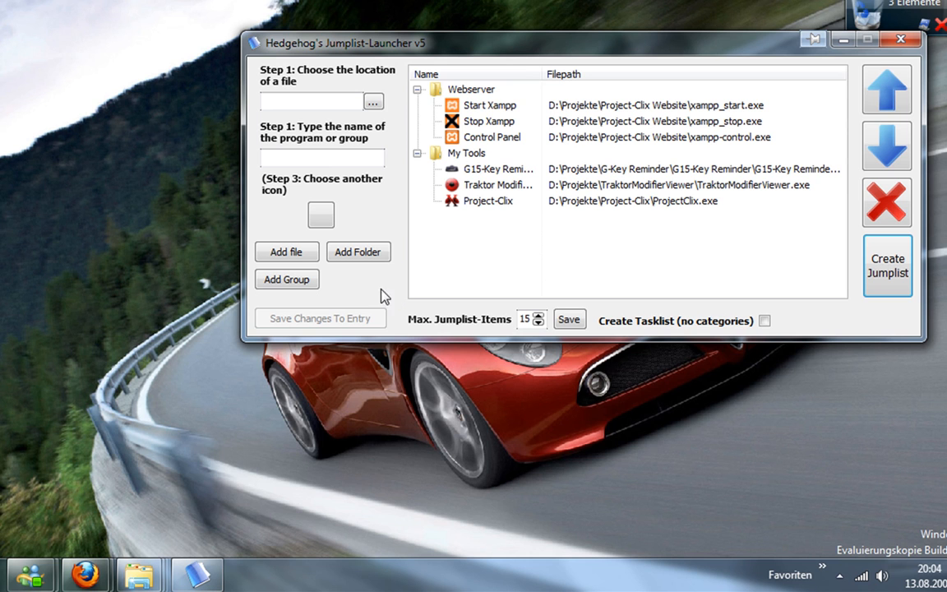
Add a new group at the end of the jumplist and begin naming it 'Off…'
click(286, 280)
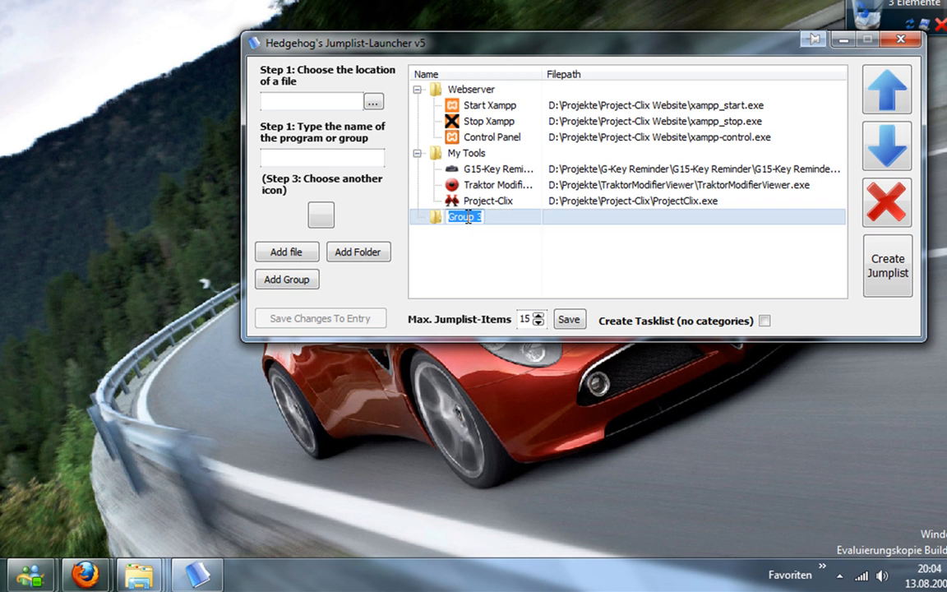
text(Office)
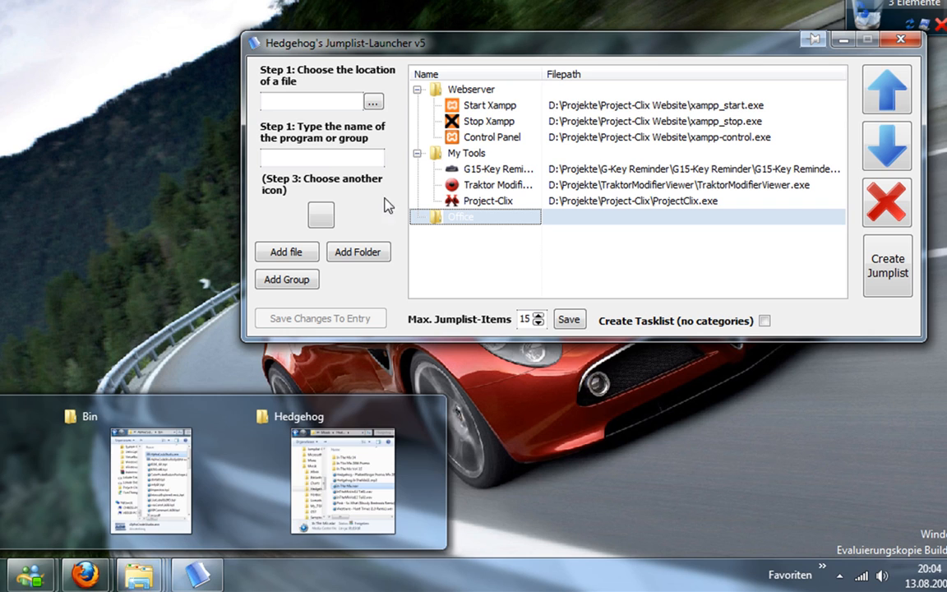
click(373, 100)
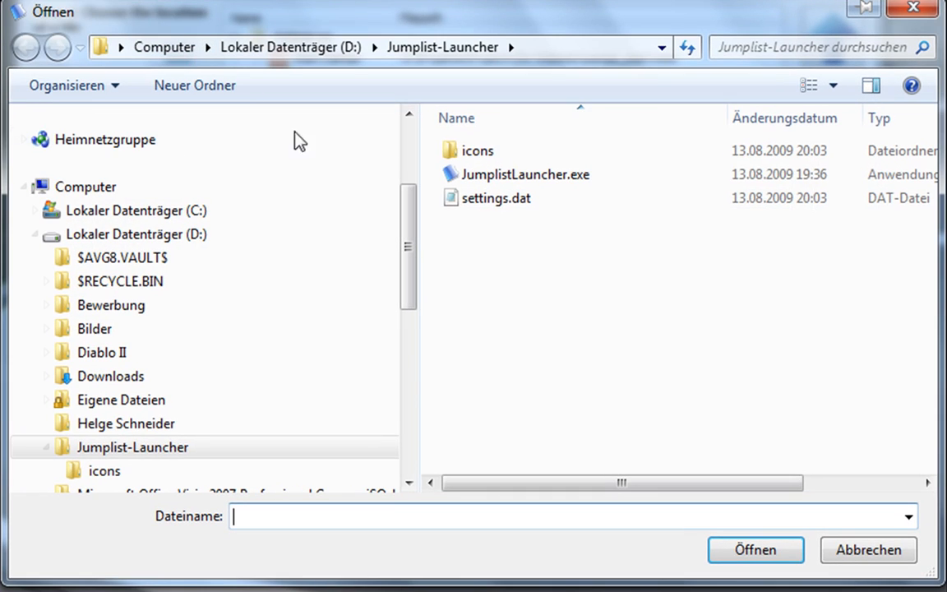
click(102, 352)
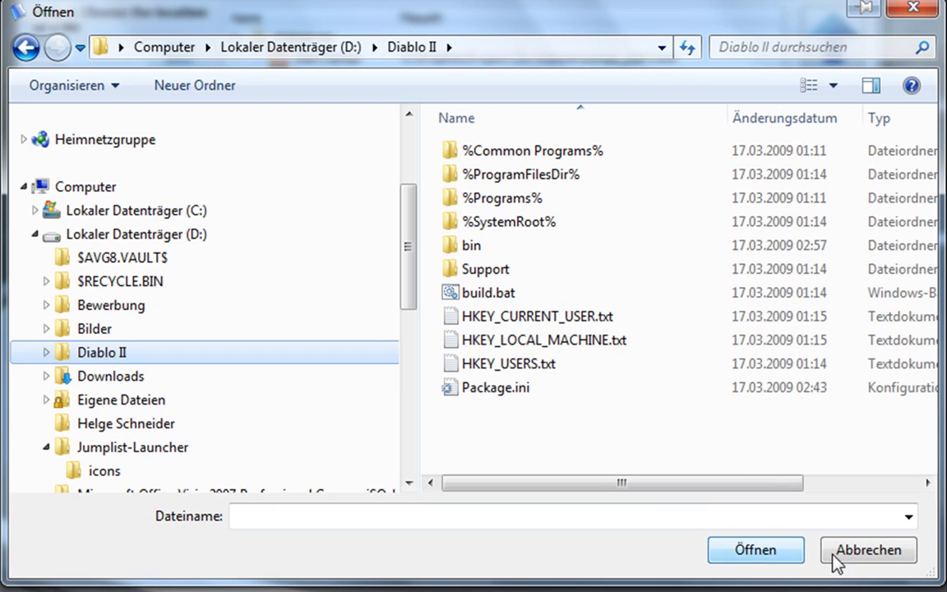
click(868, 549)
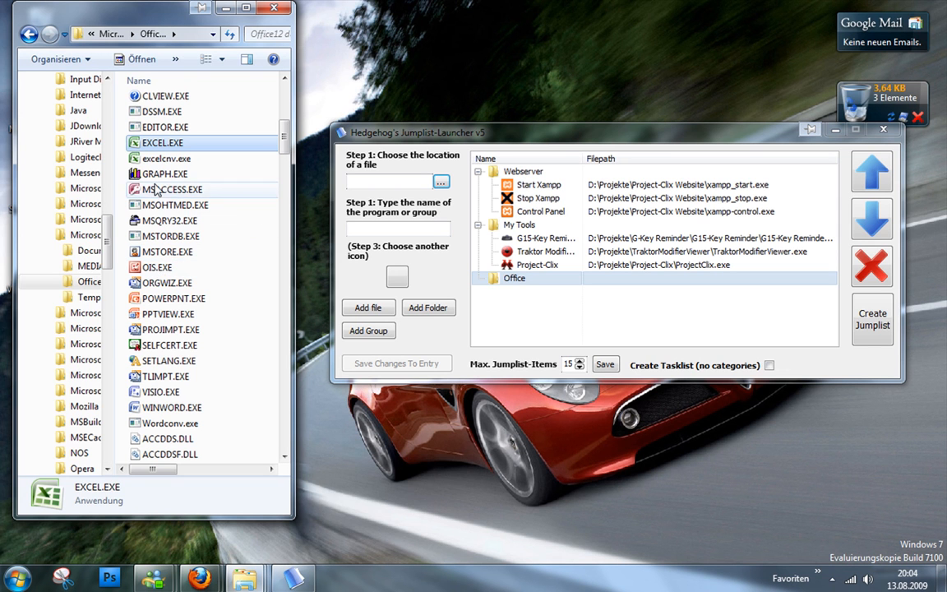
Add further Office programs to the group and shorten the new entries' names, e.g. ACCESS
click(172, 299)
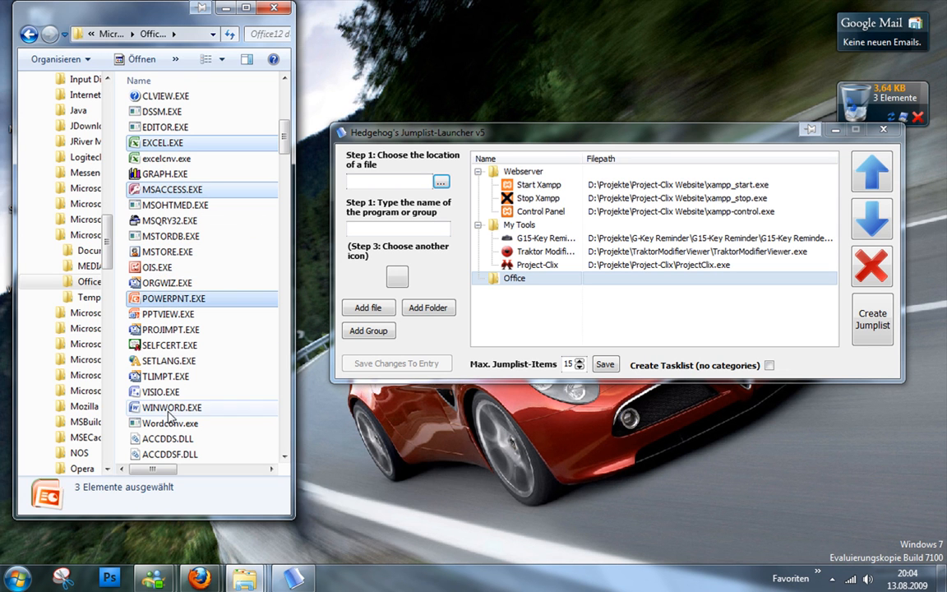
click(476, 278)
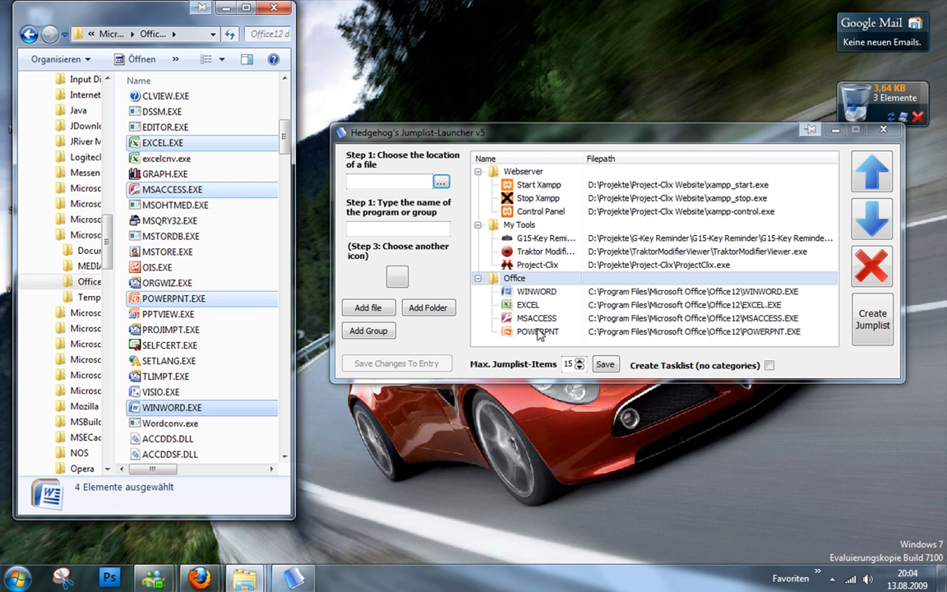
click(535, 291)
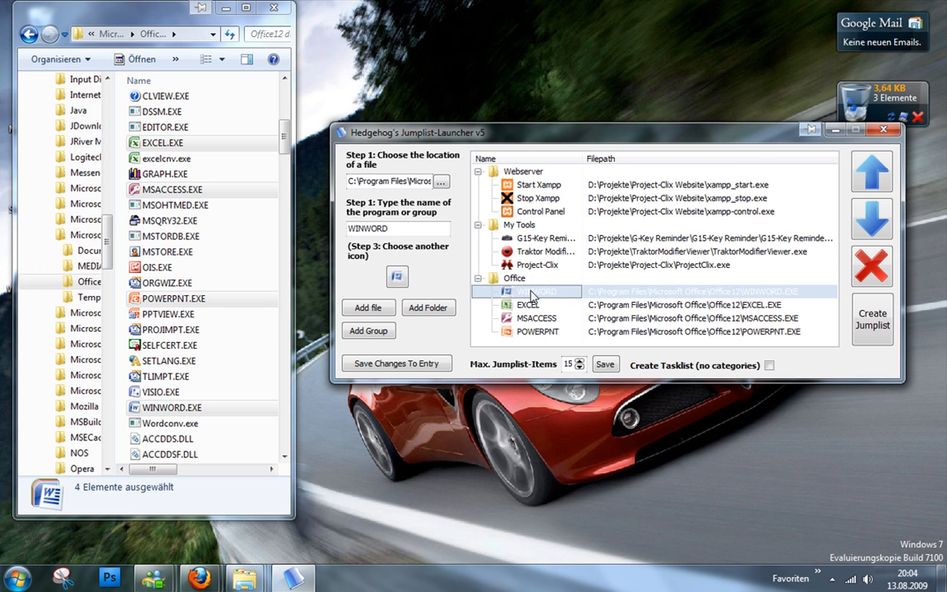
double_click(536, 291)
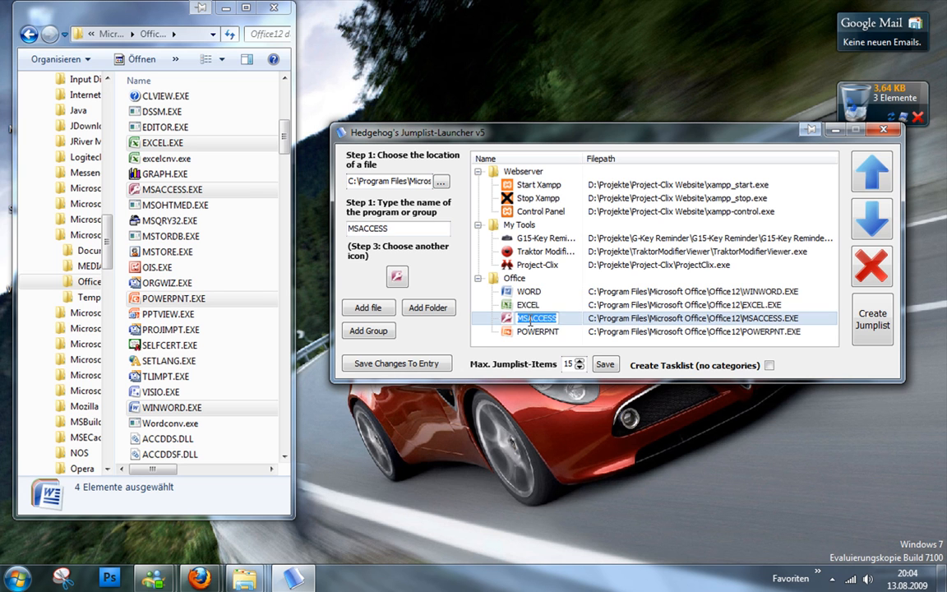
click(538, 332)
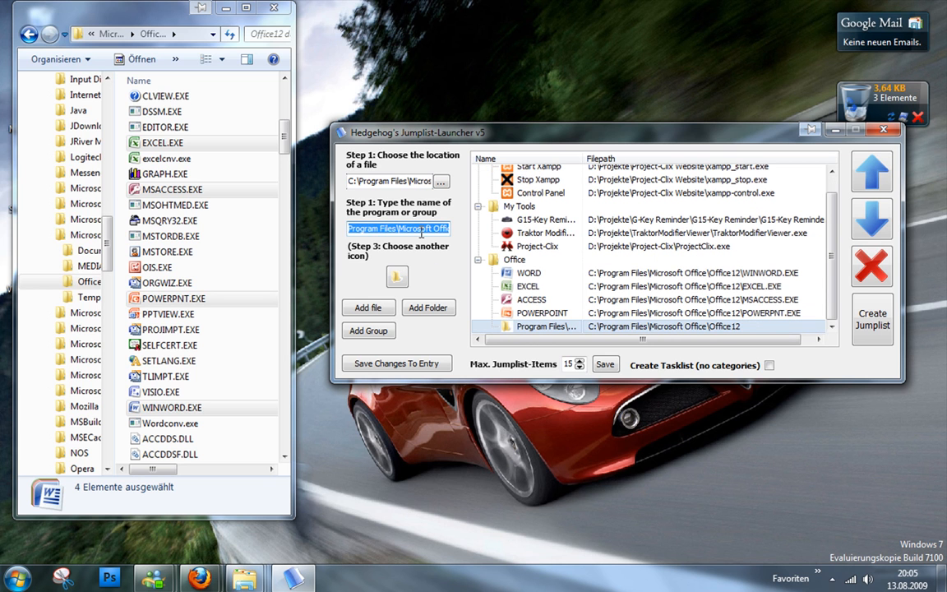
Name the folder entry Office-Folder and move ACCESS to the top of the Office group
text(Office-Fol)
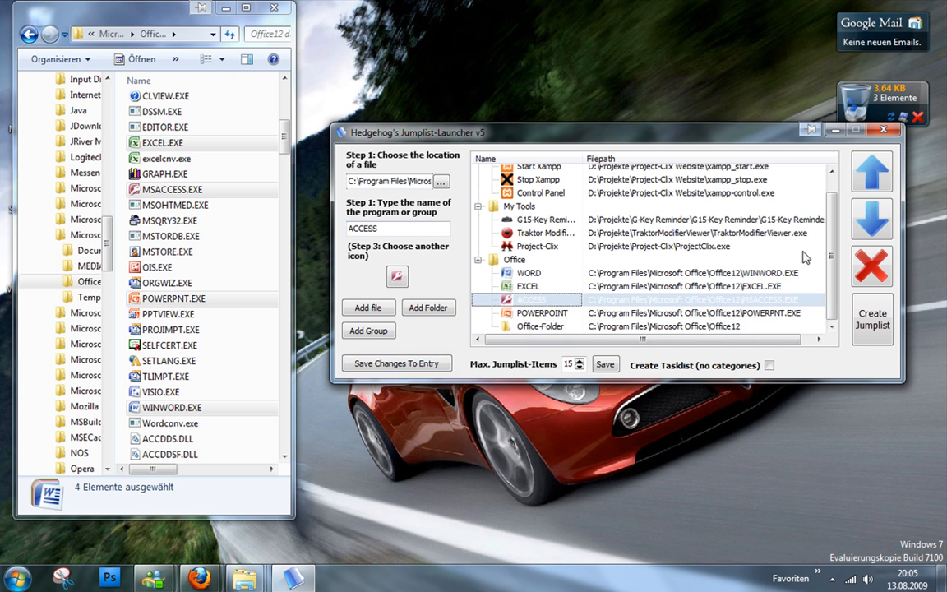
click(871, 170)
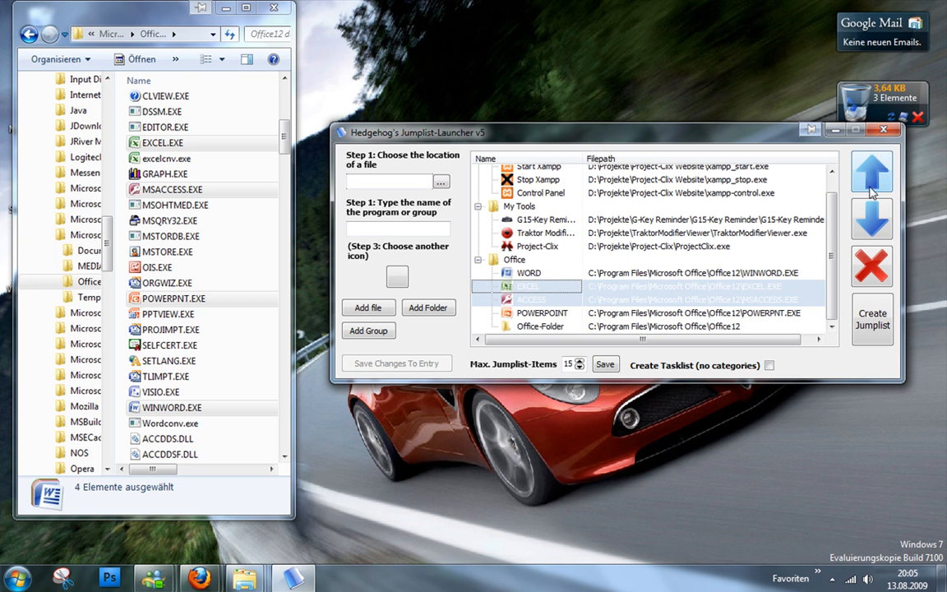
click(871, 217)
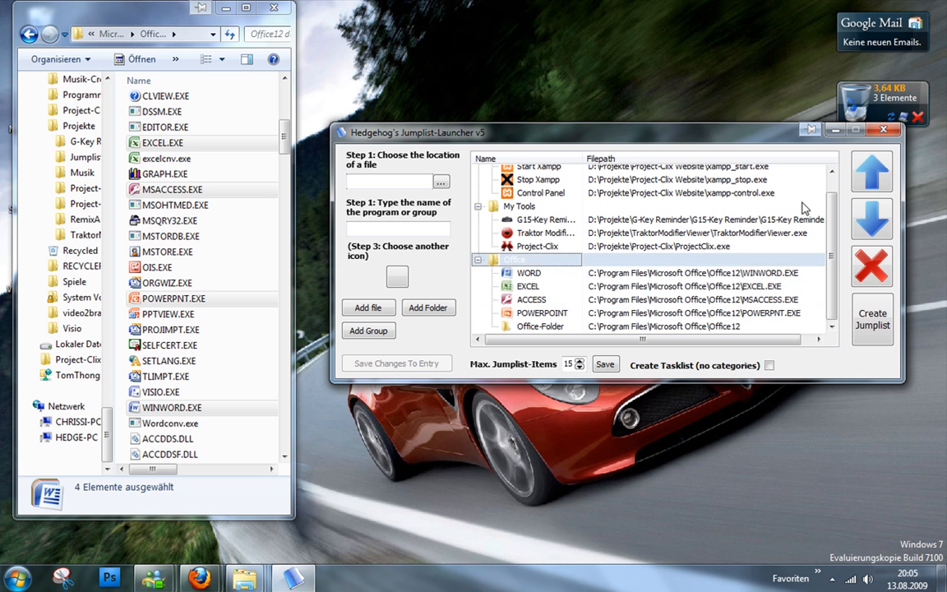
Move WORD and EXCEL down so they follow POWERPOINT, ahead of Office-Folder
click(871, 217)
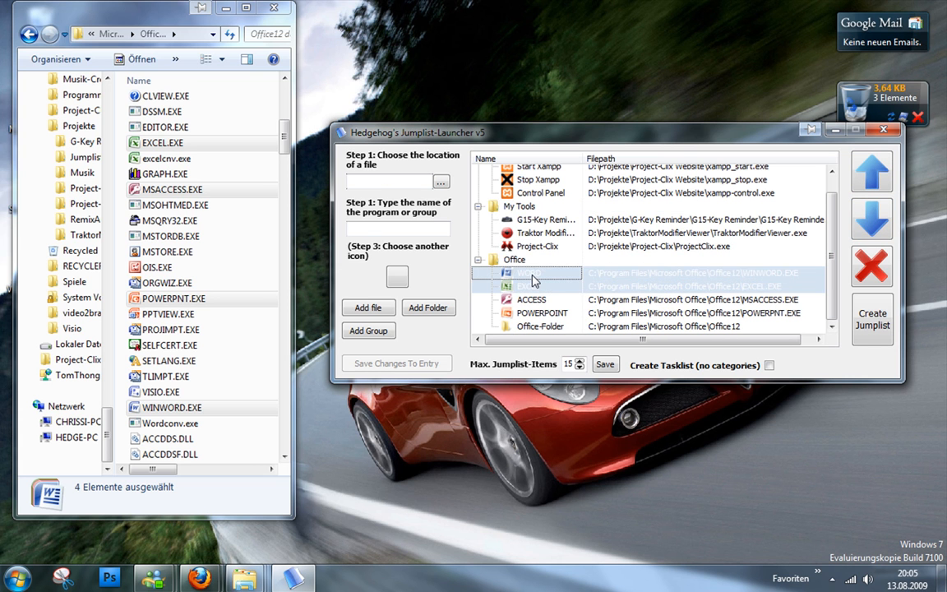
click(539, 273)
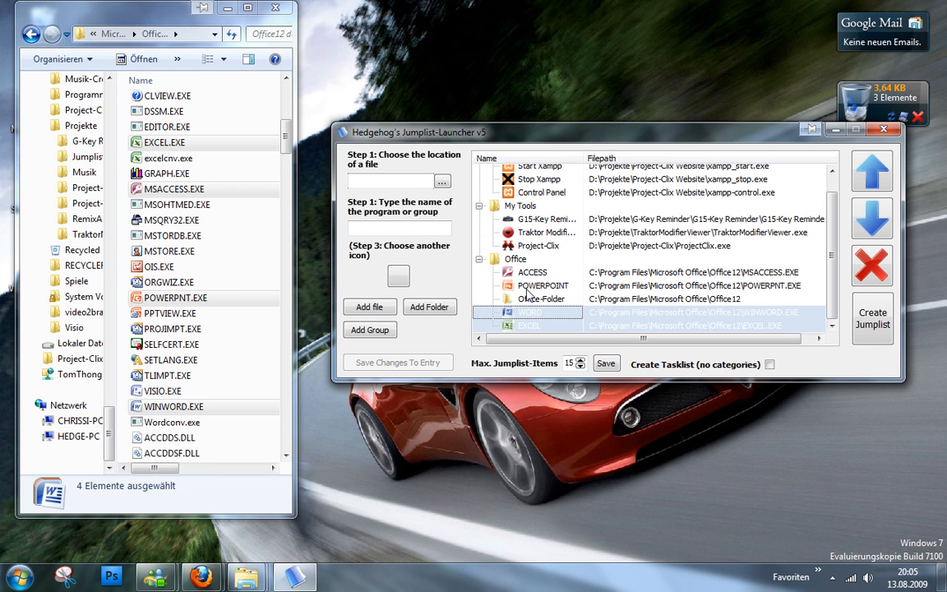
click(542, 300)
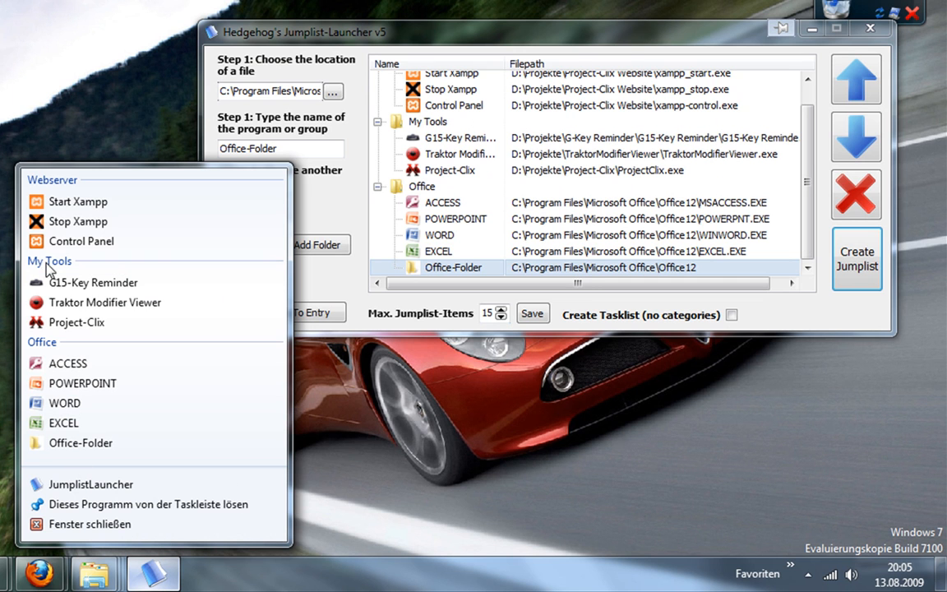
mouse_move(82, 383)
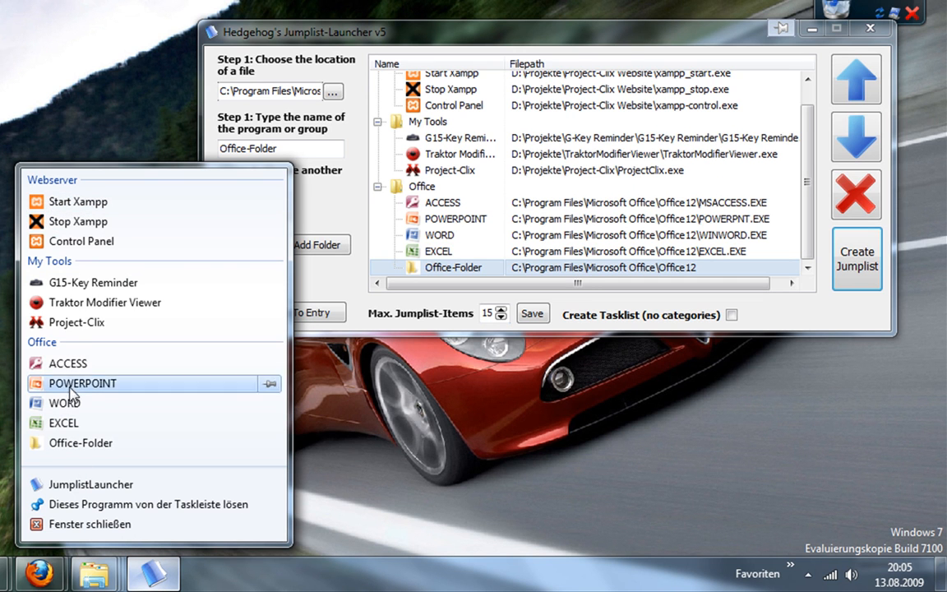
mouse_move(74, 423)
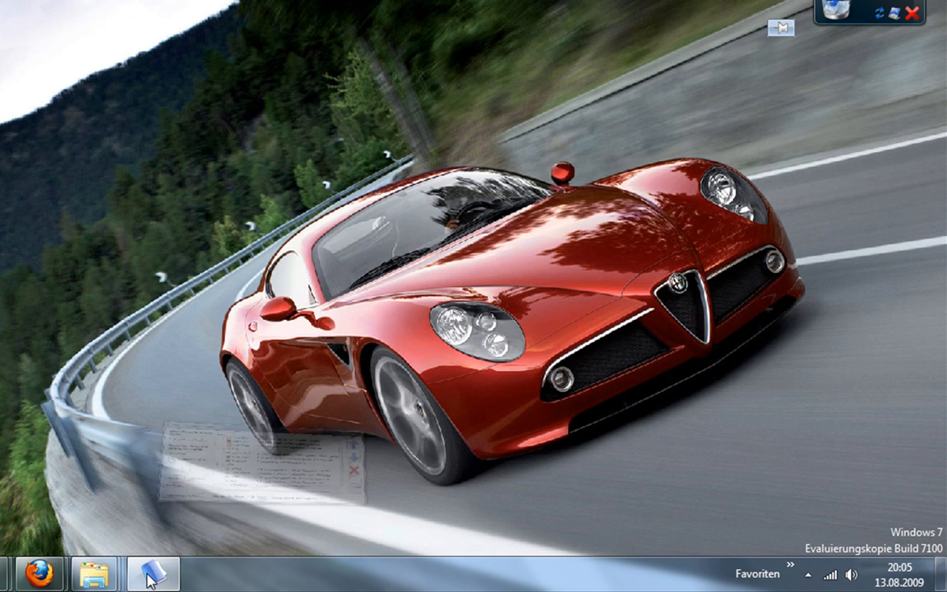
Restore the launcher, adjust Max. Jumplist-Items and save, leaving it at 15
click(152, 572)
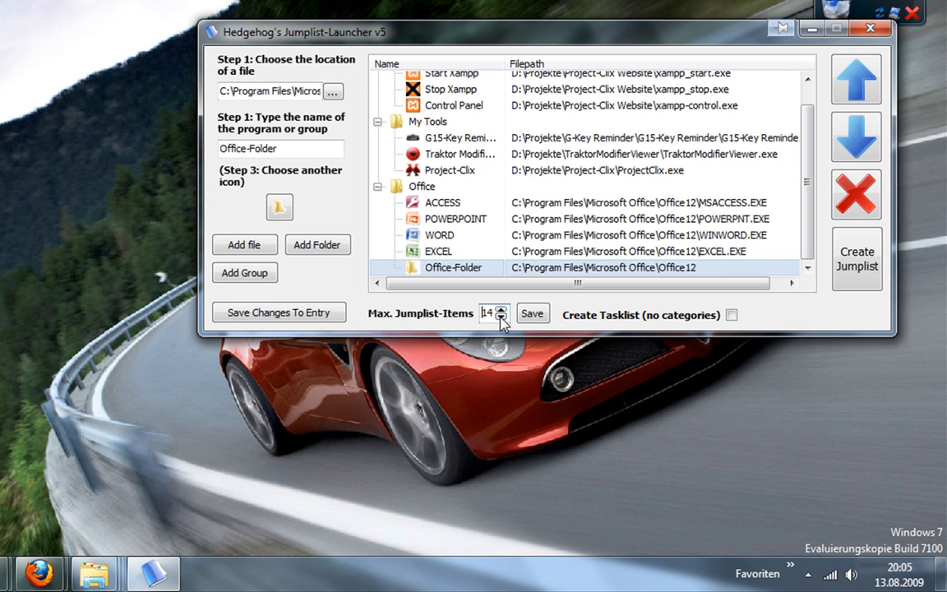
click(500, 316)
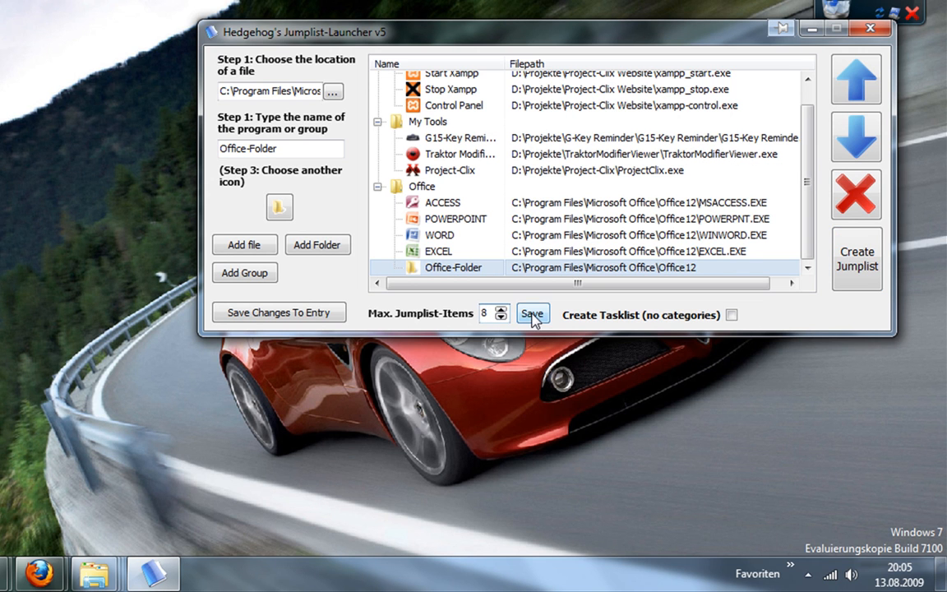
click(532, 316)
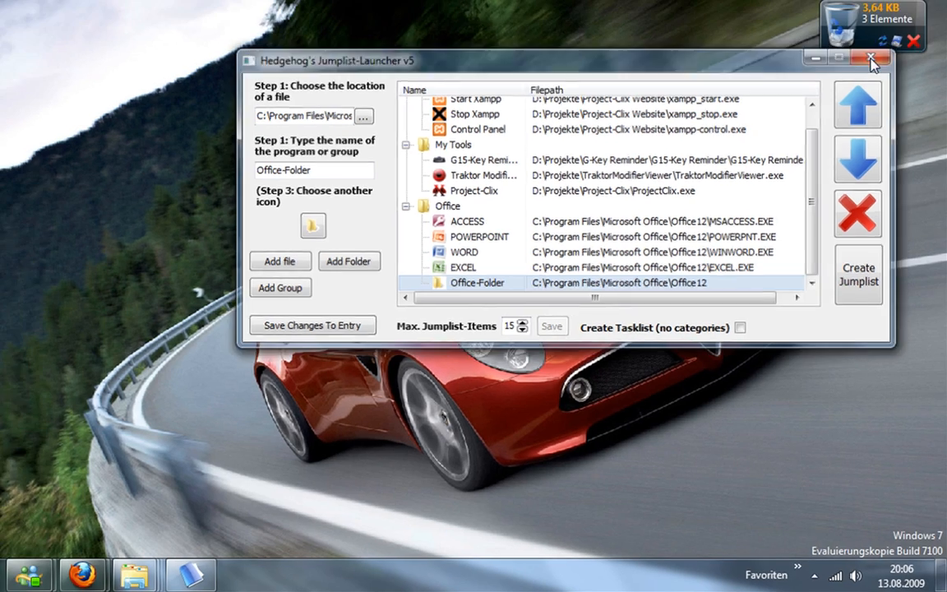
Drop Hedgehog-InTheMix11 onto the launcher's taskbar icon, then start WORD from its jumplist
click(871, 59)
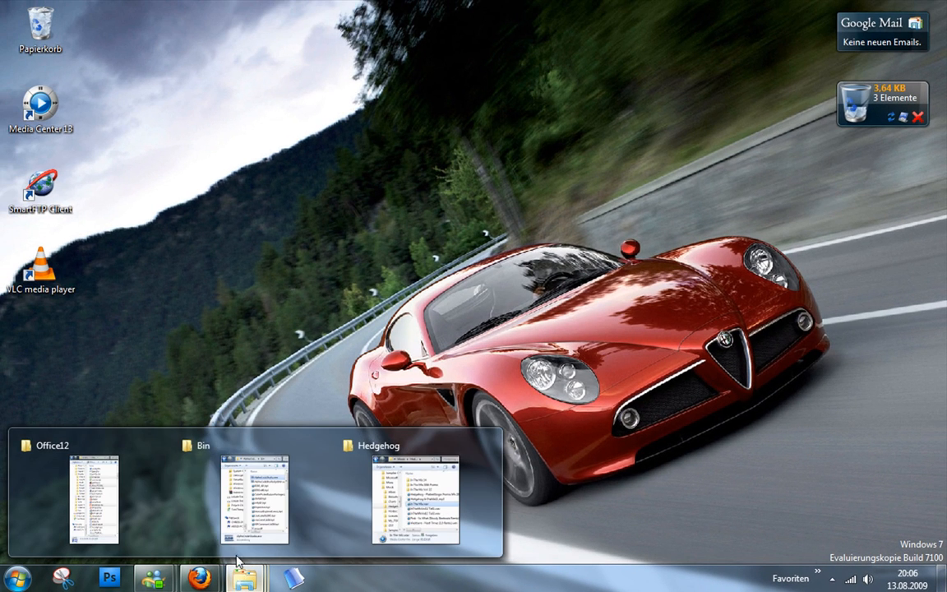
click(414, 500)
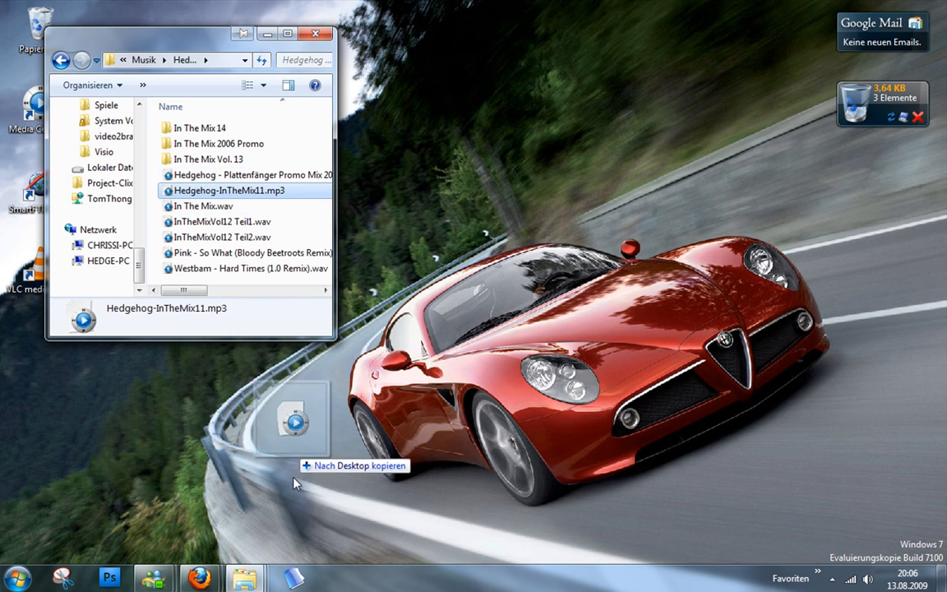
drag(293, 419, 299, 542)
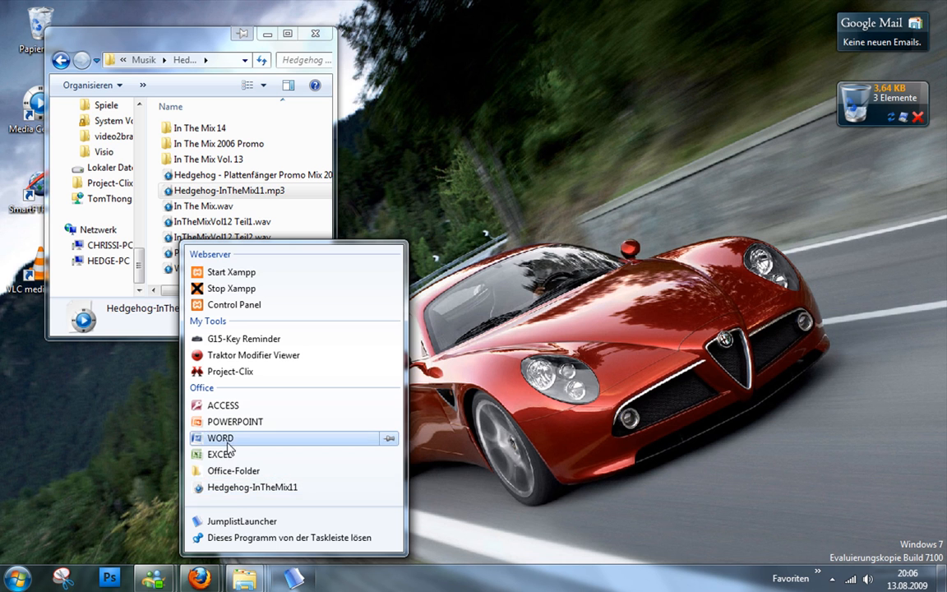
click(220, 437)
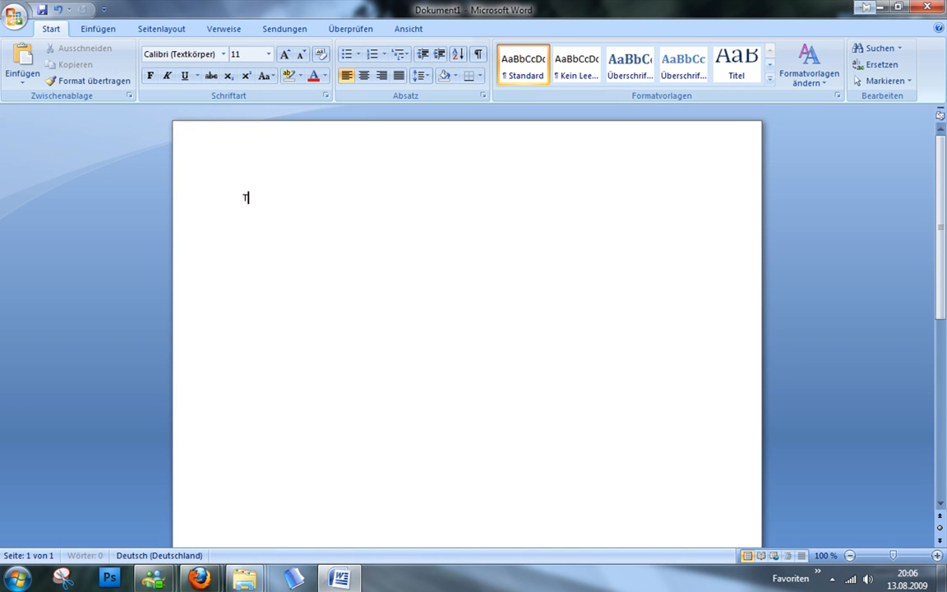
Write 'Thanks for' at the start of the blank Word document
text(hanks for)
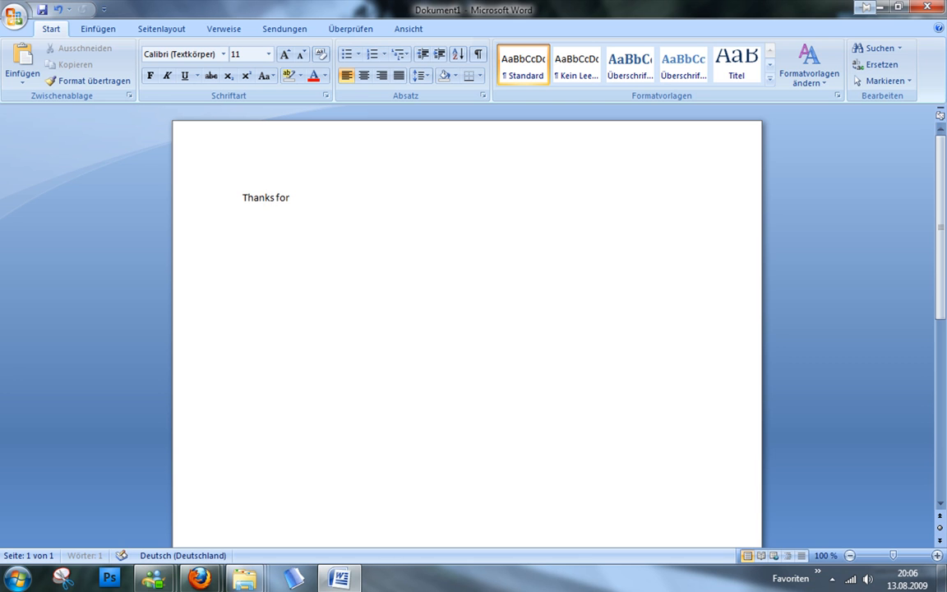